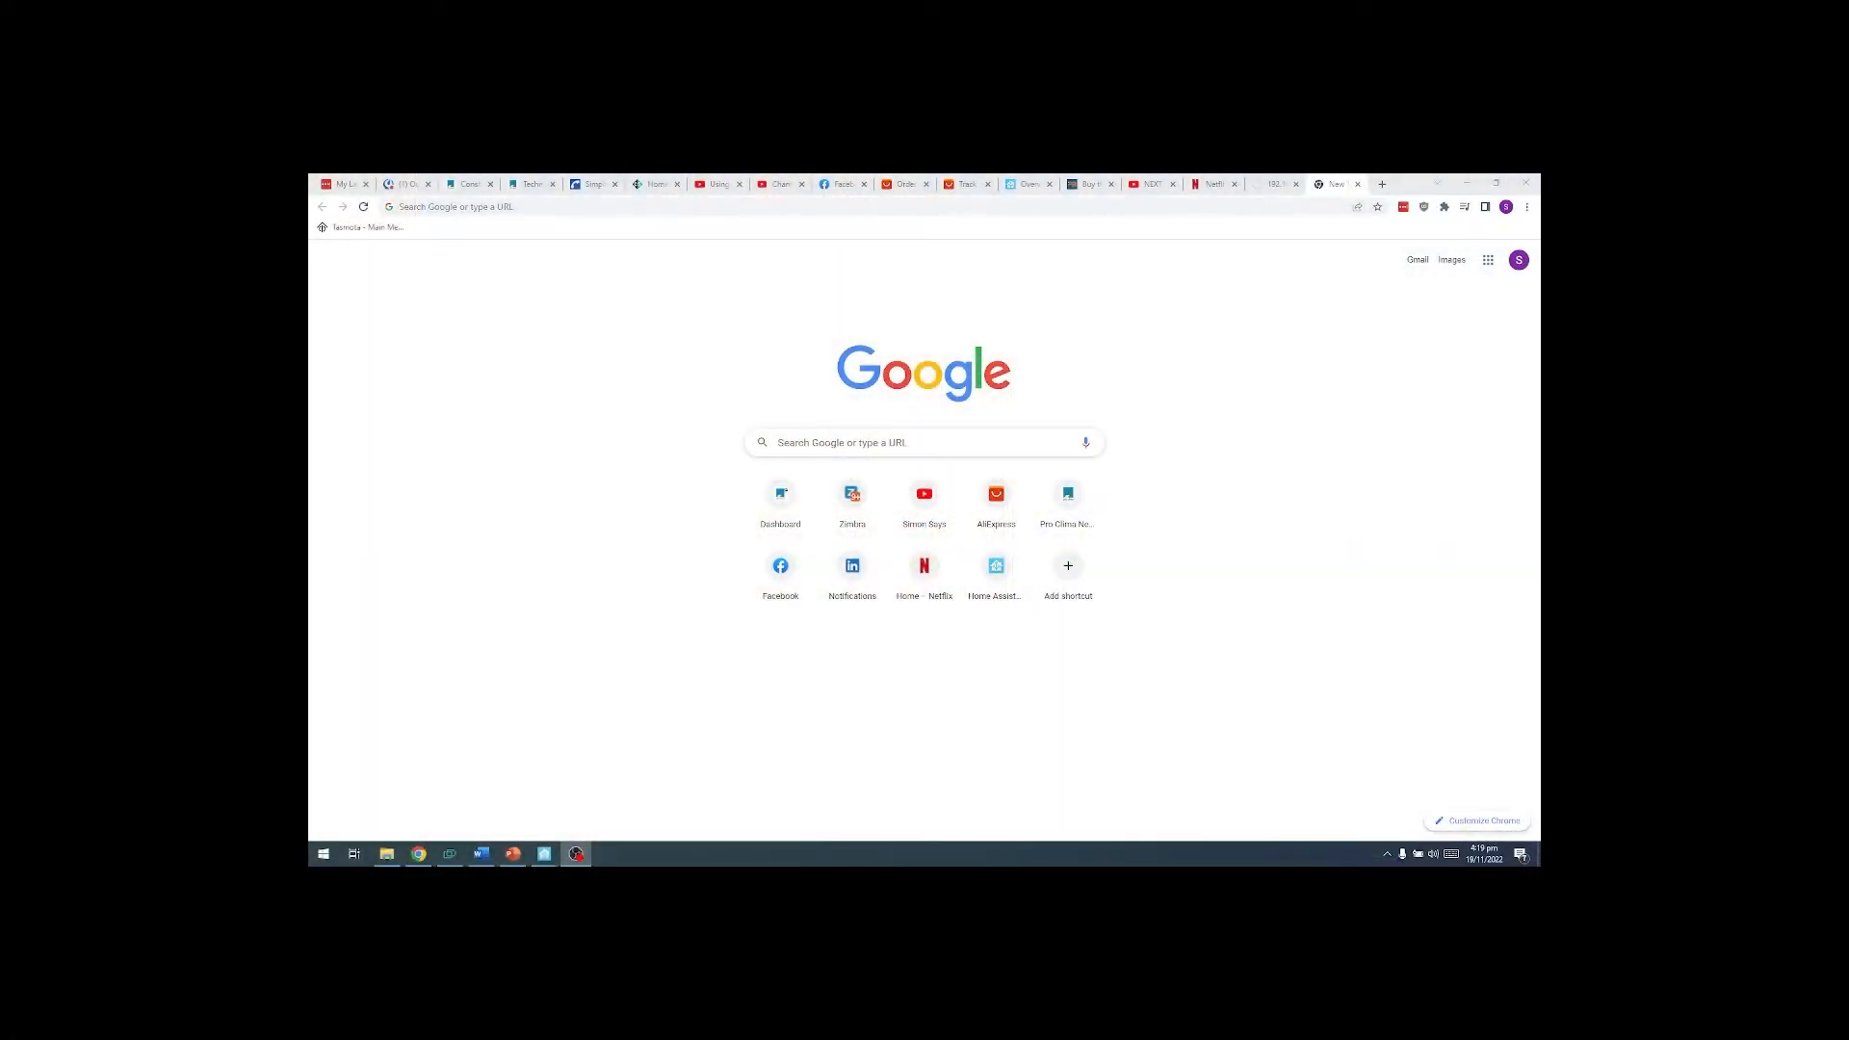
mouse_move(674, 577)
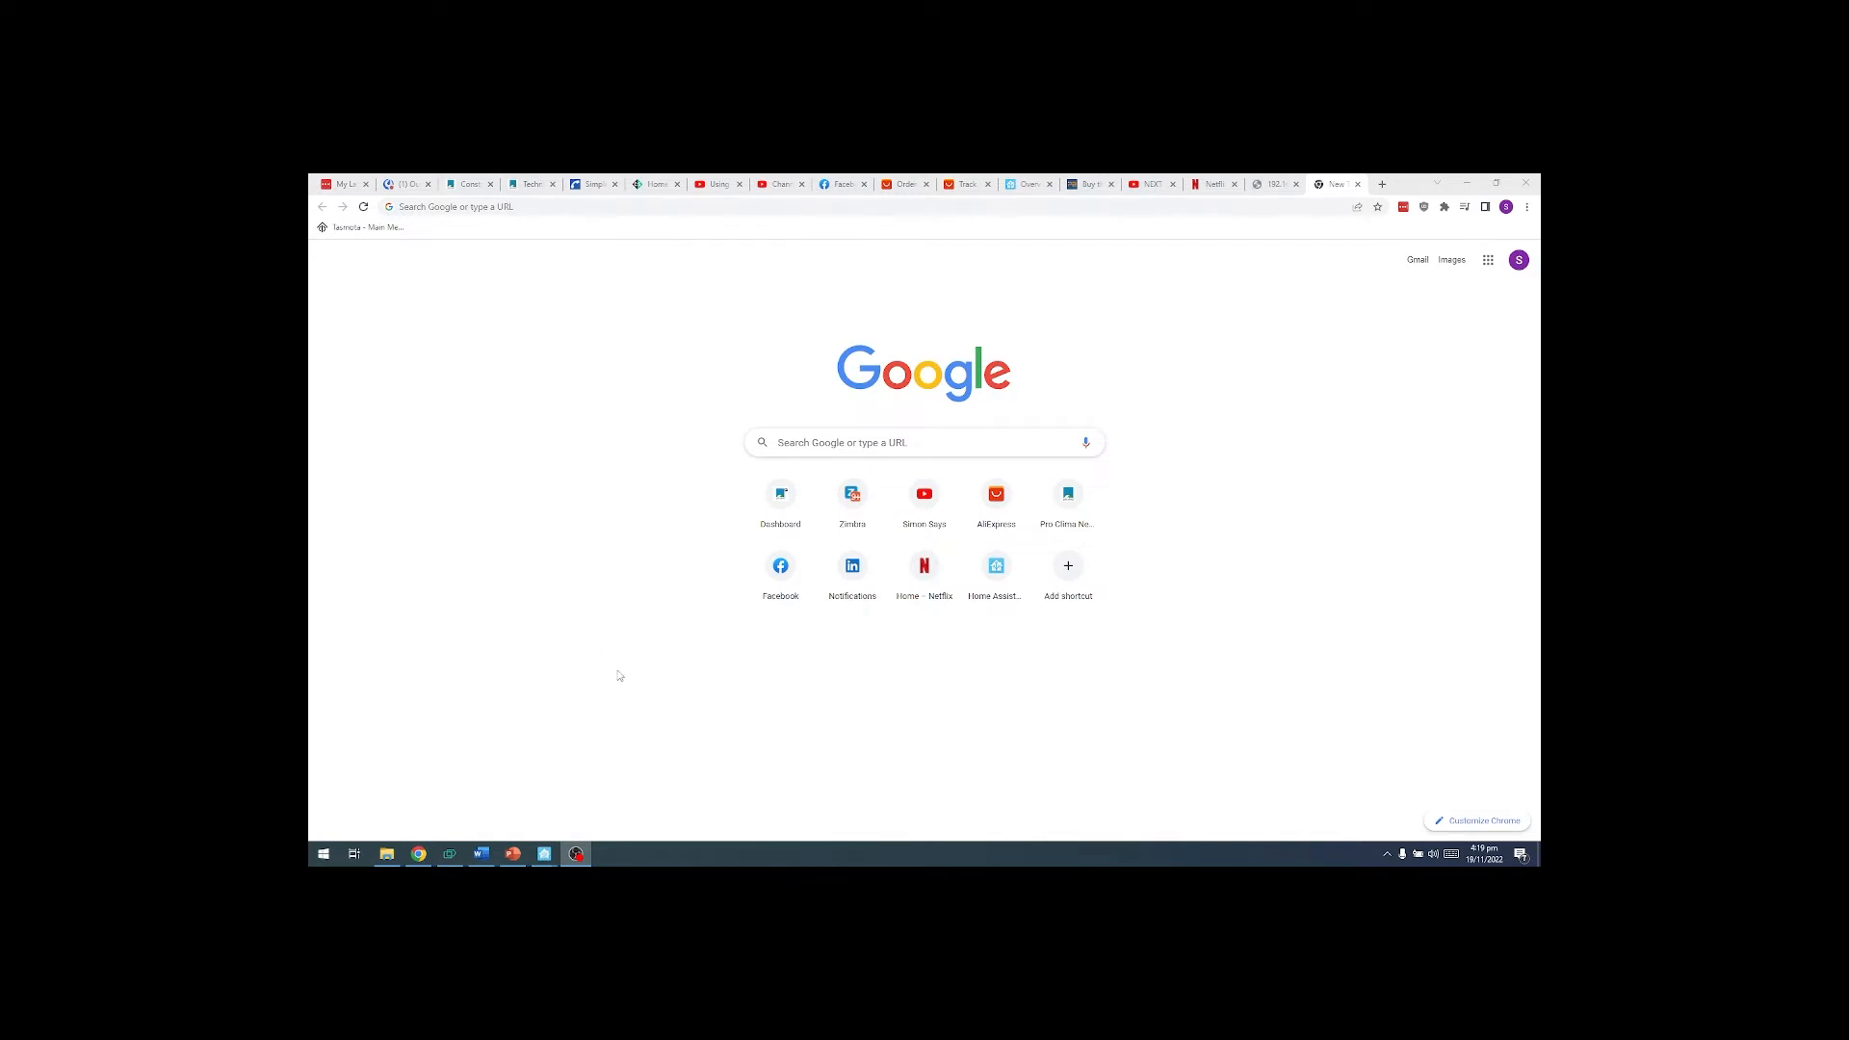
mouse_move(1483, 730)
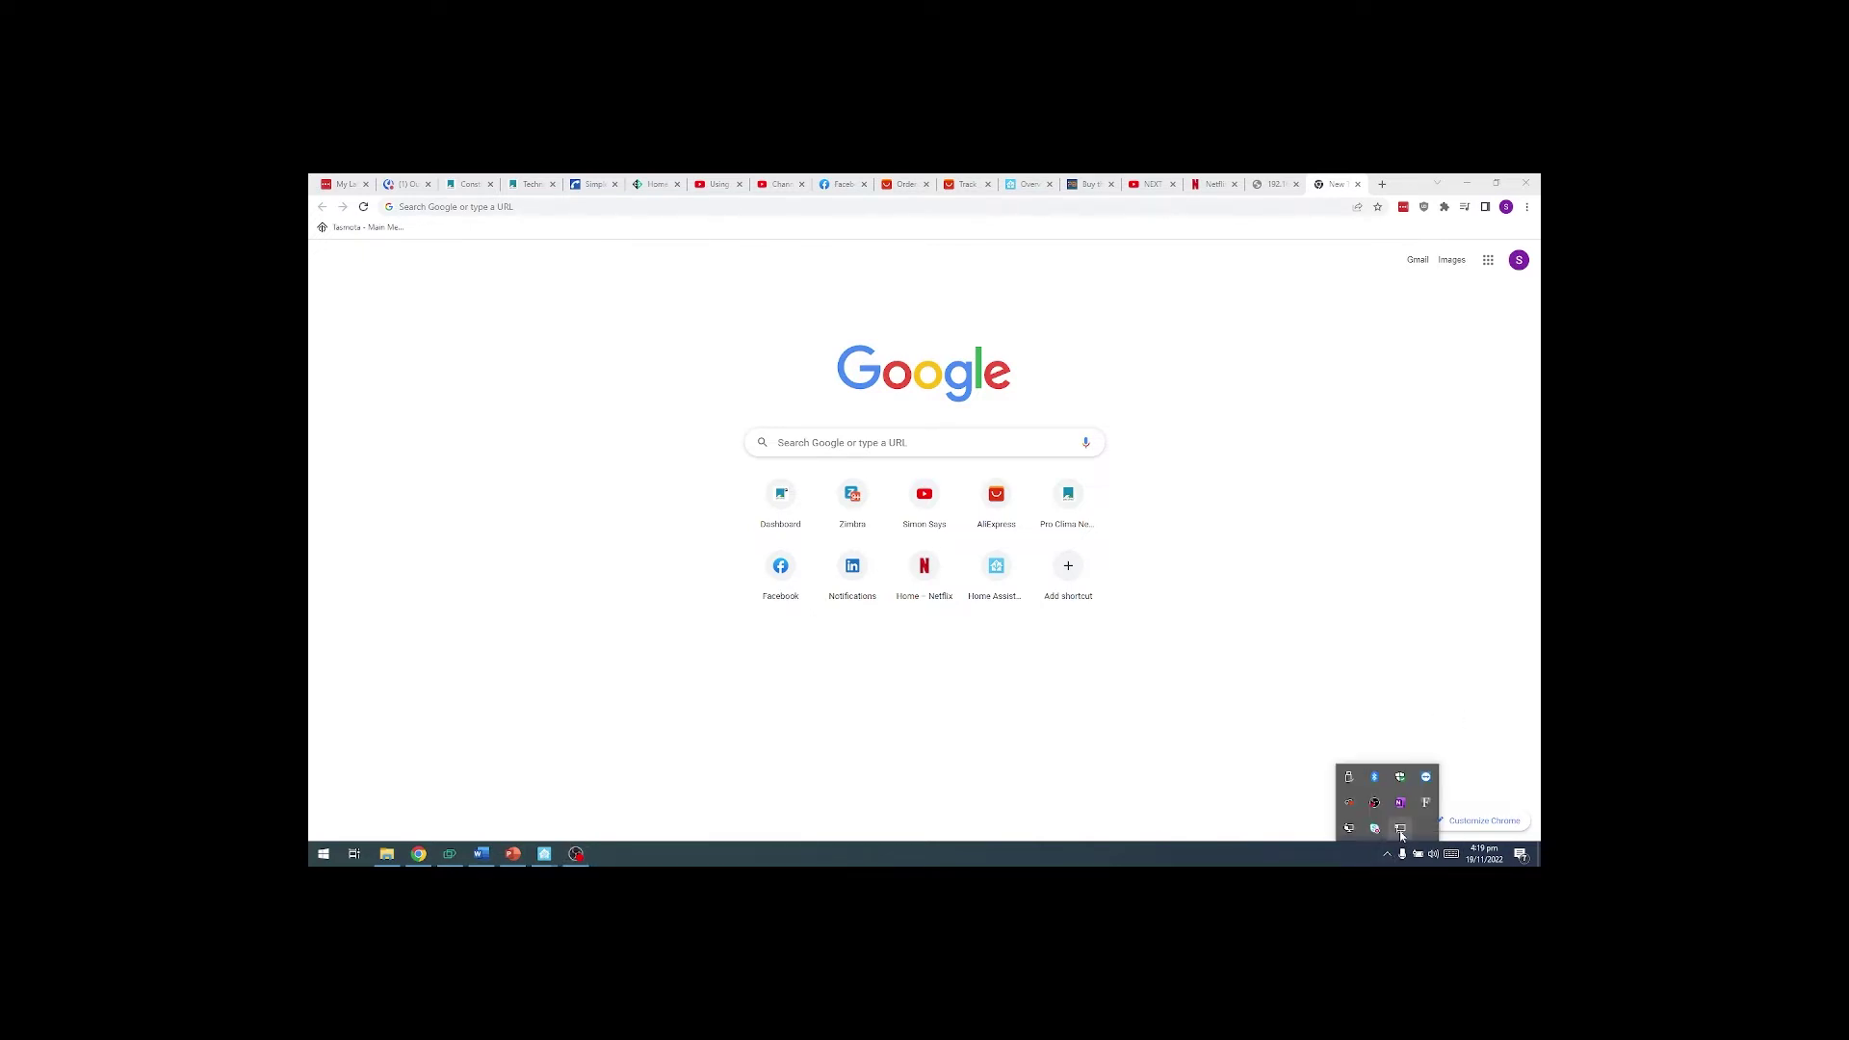
Step: Connect the PC to the open shellyuni access-point network from the Windows network list
click(1373, 828)
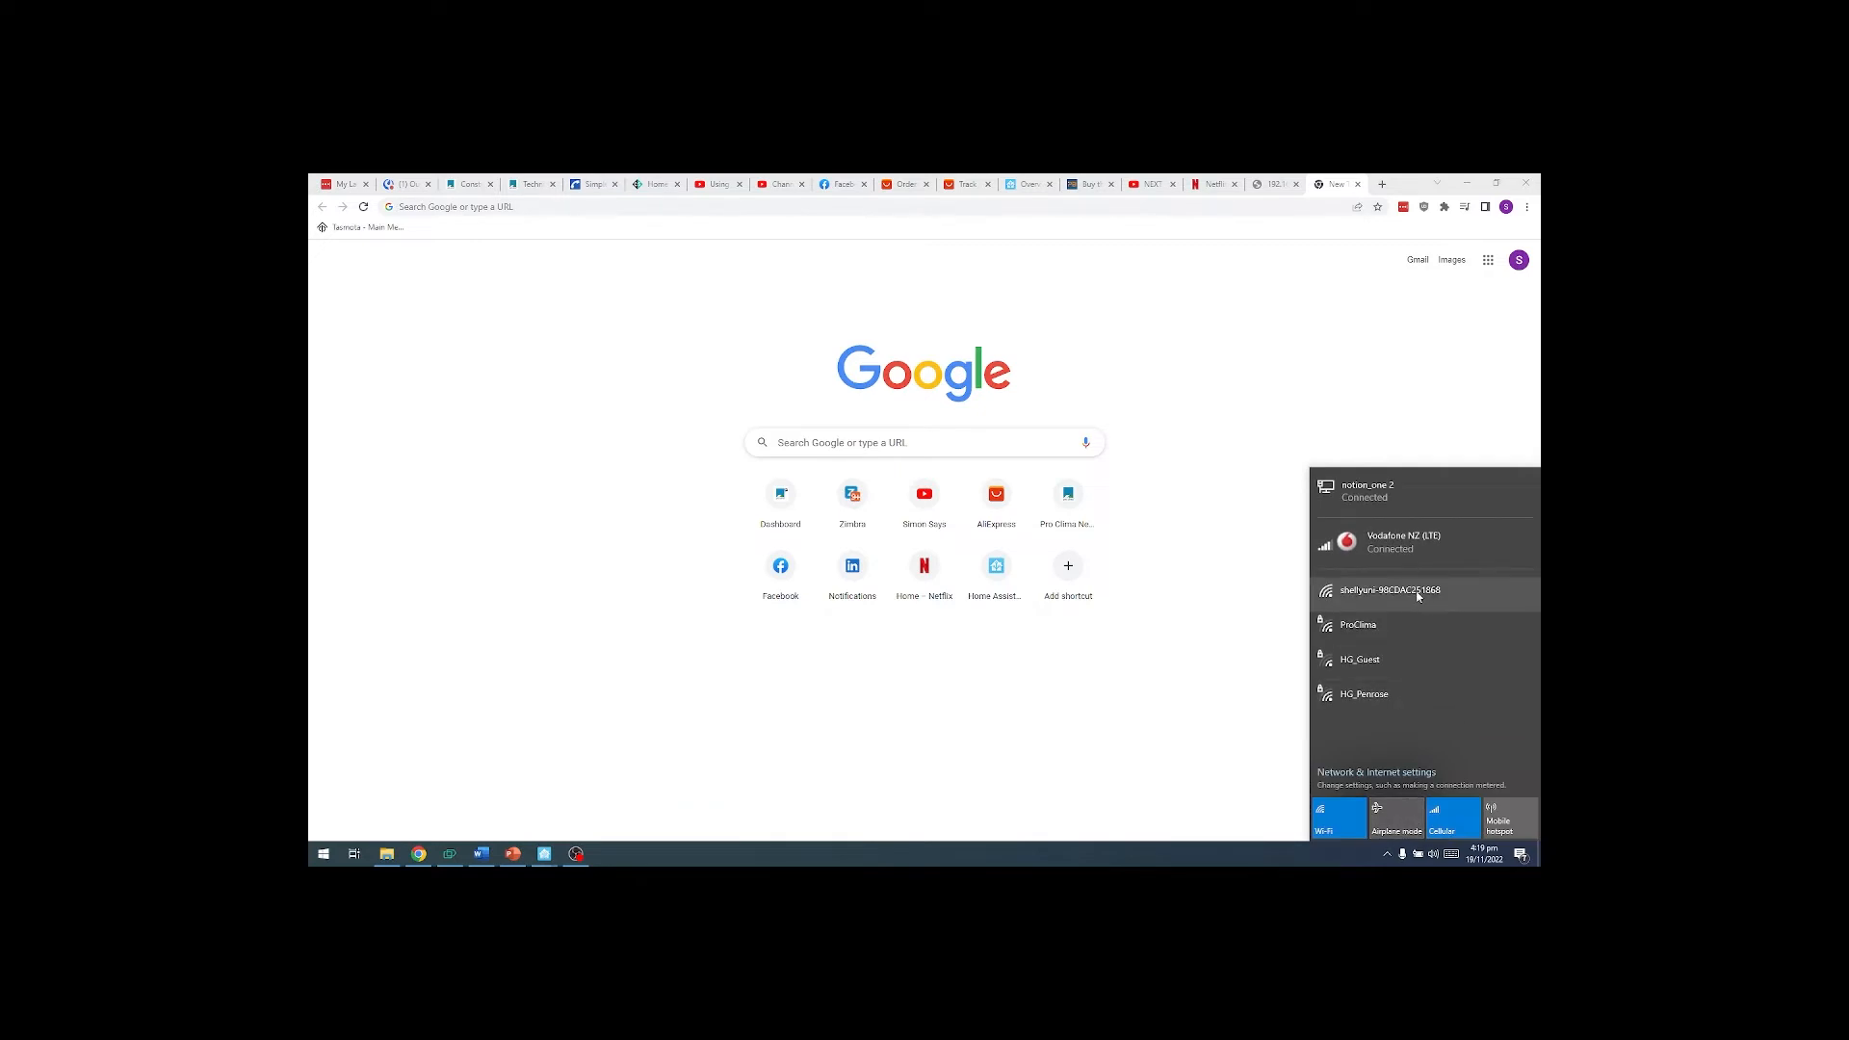
click(1418, 592)
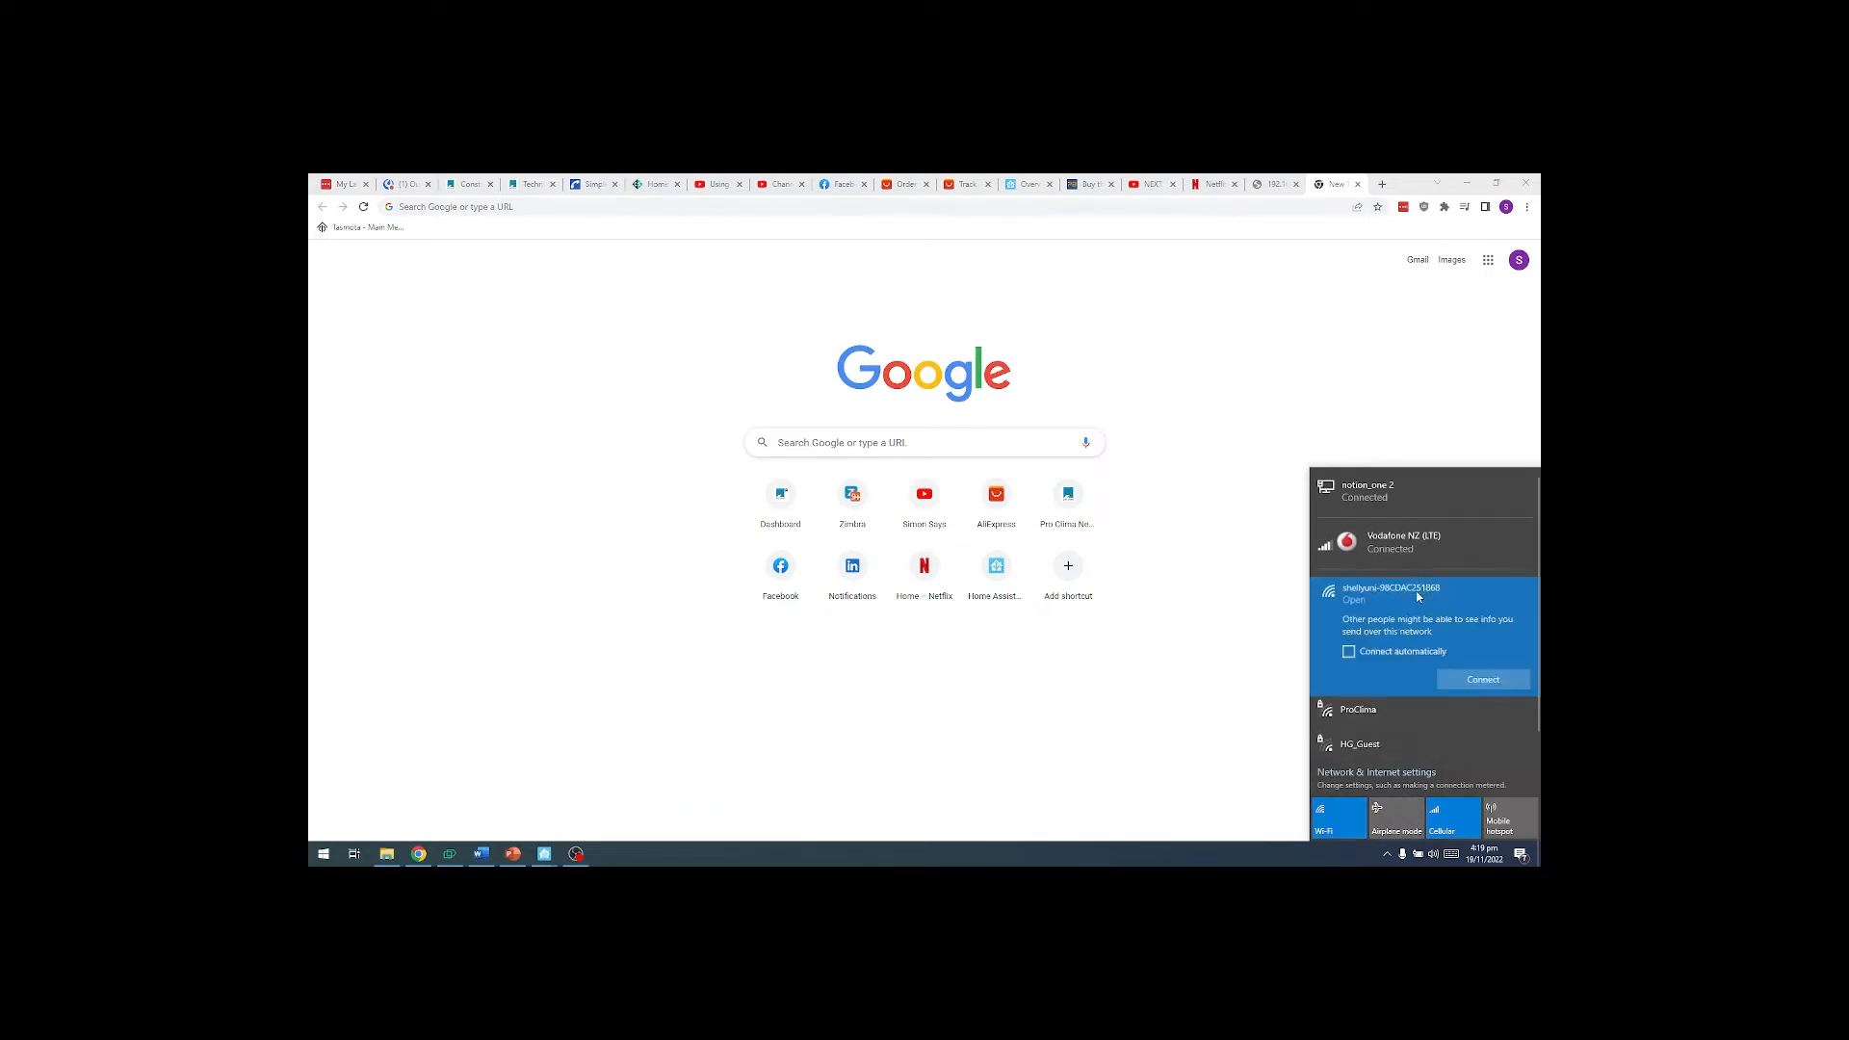
click(1483, 678)
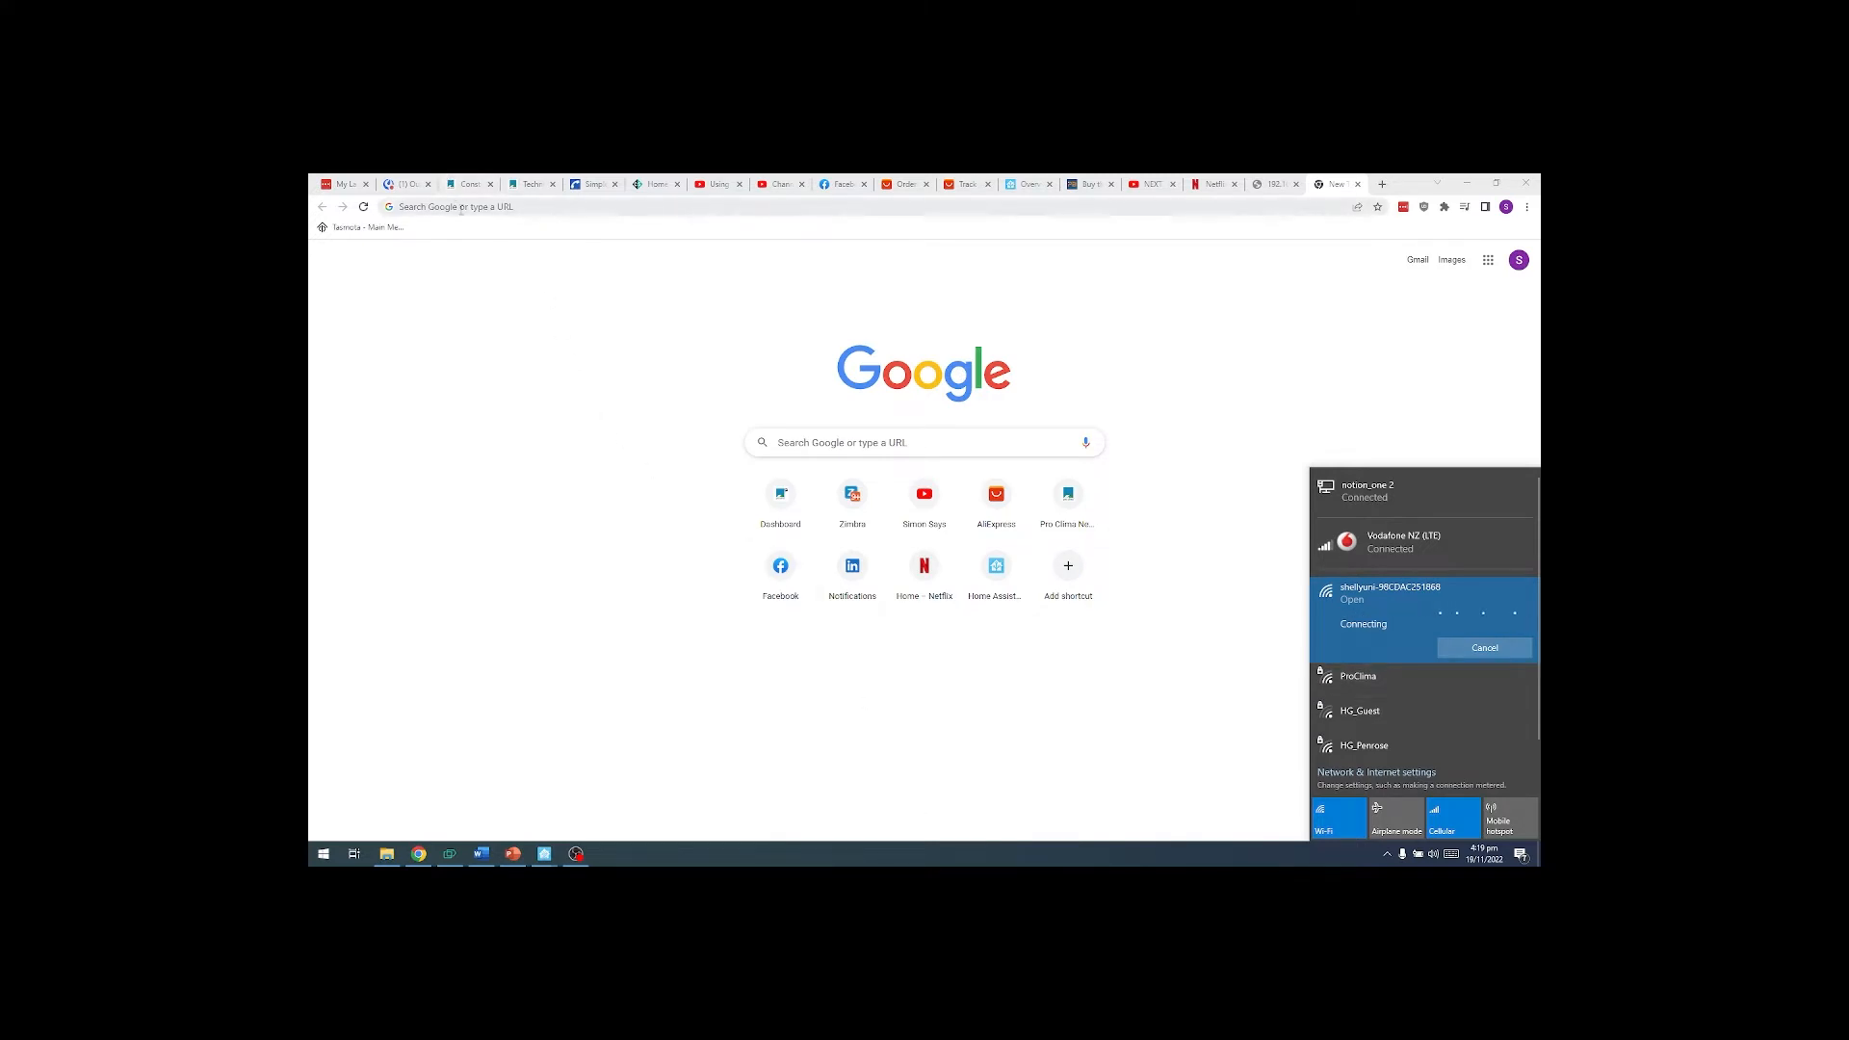
Step: Load the Shelly Uni home page at 192.168.33.1 in Chrome
click(450, 206)
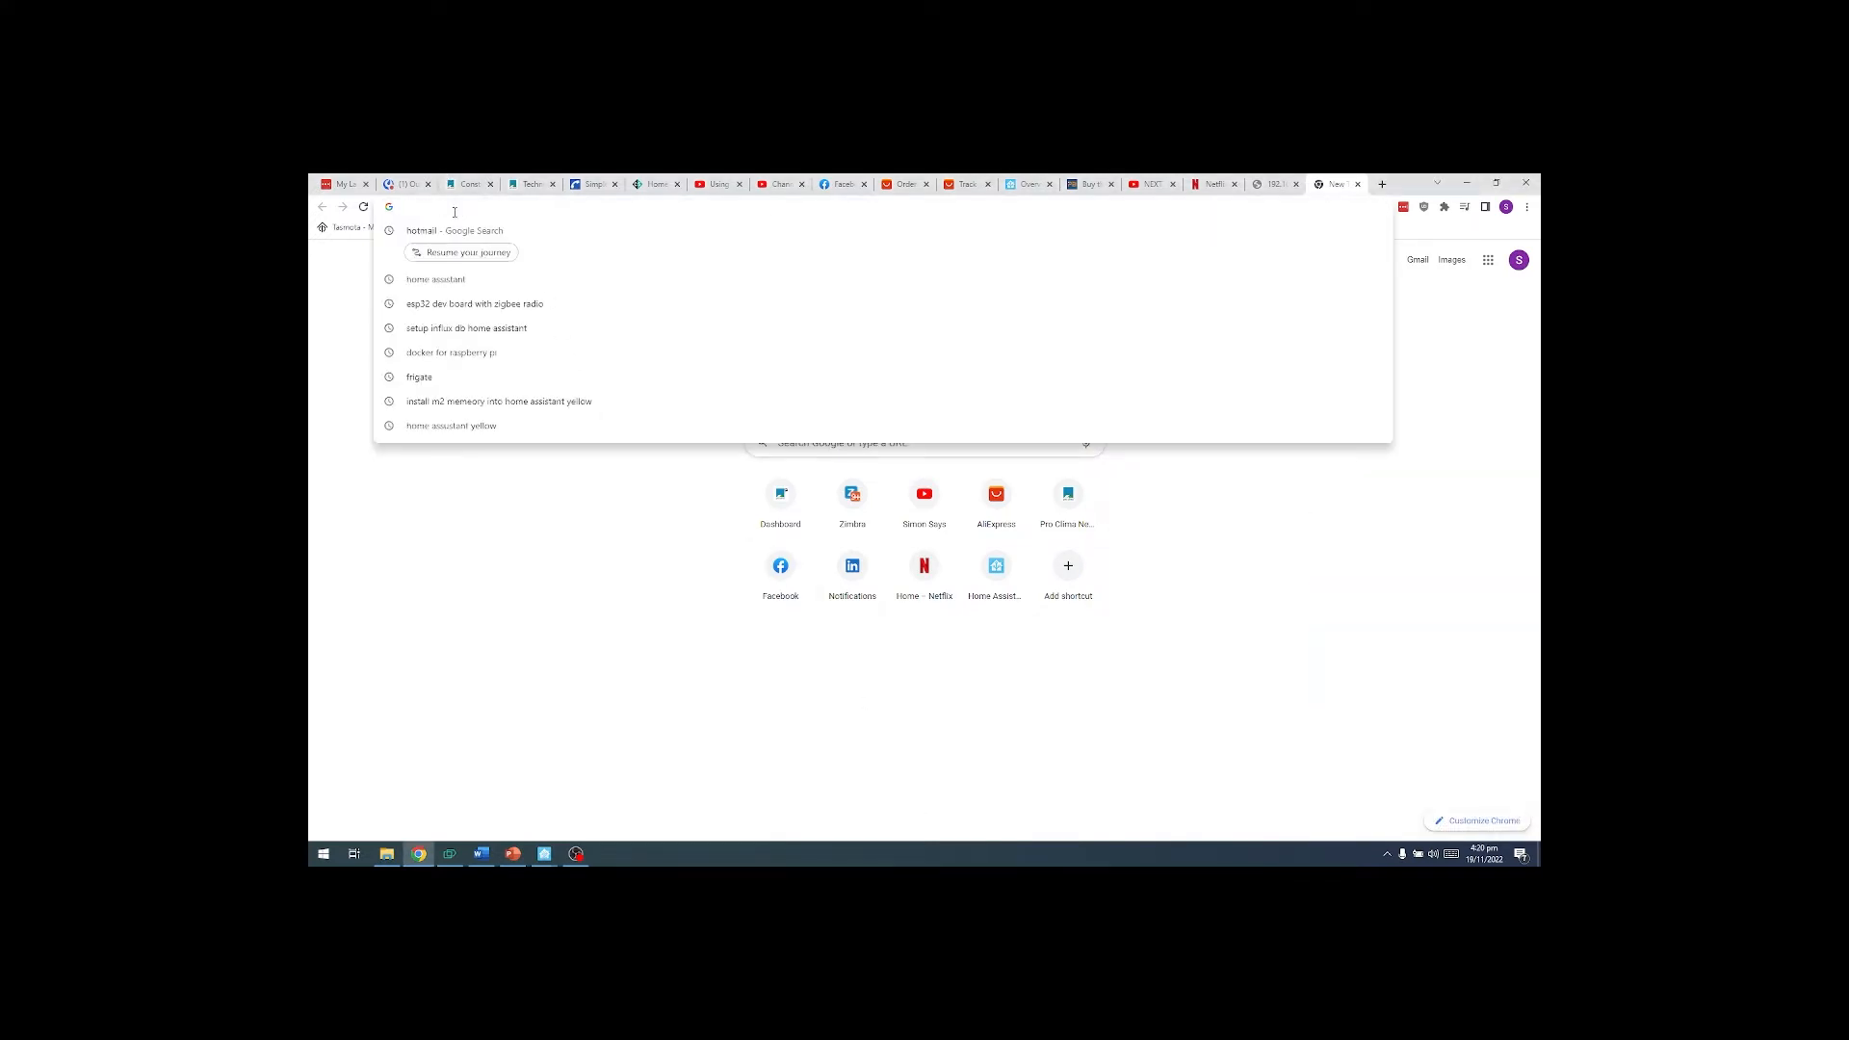
text(192.168.33.1)
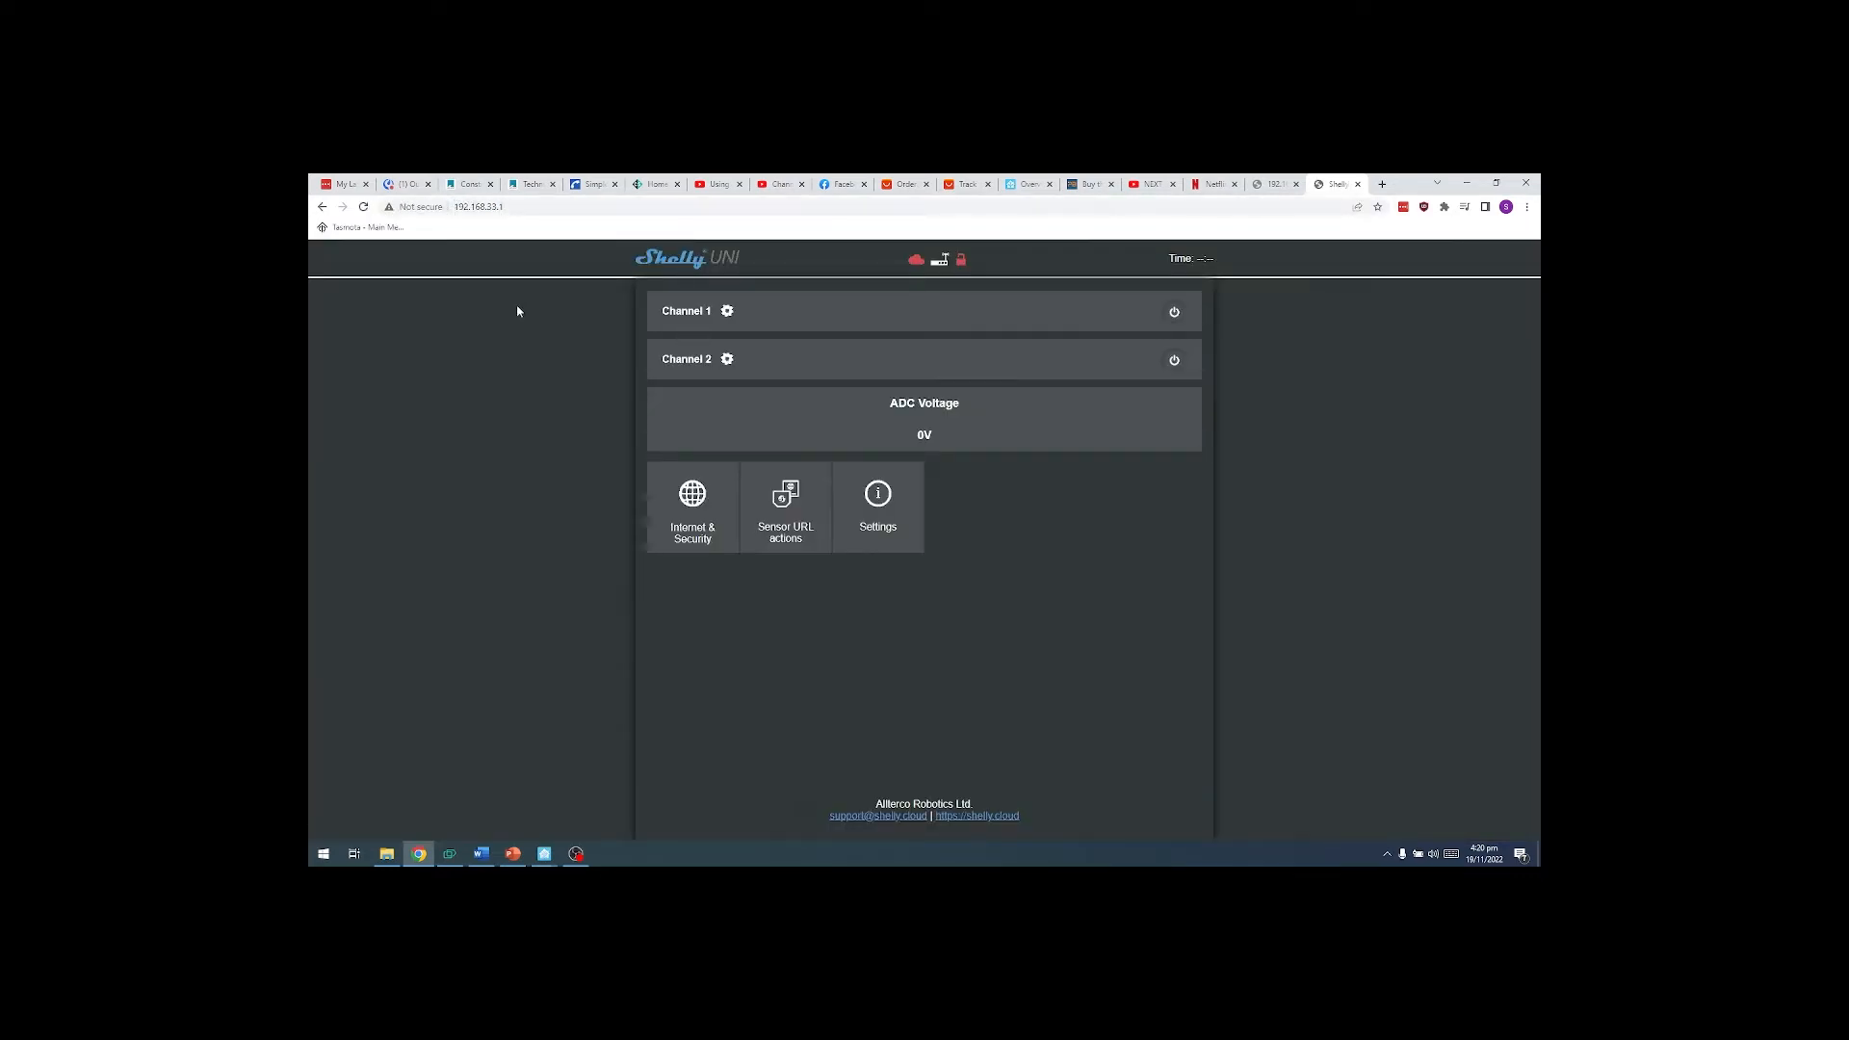
mouse_move(634, 485)
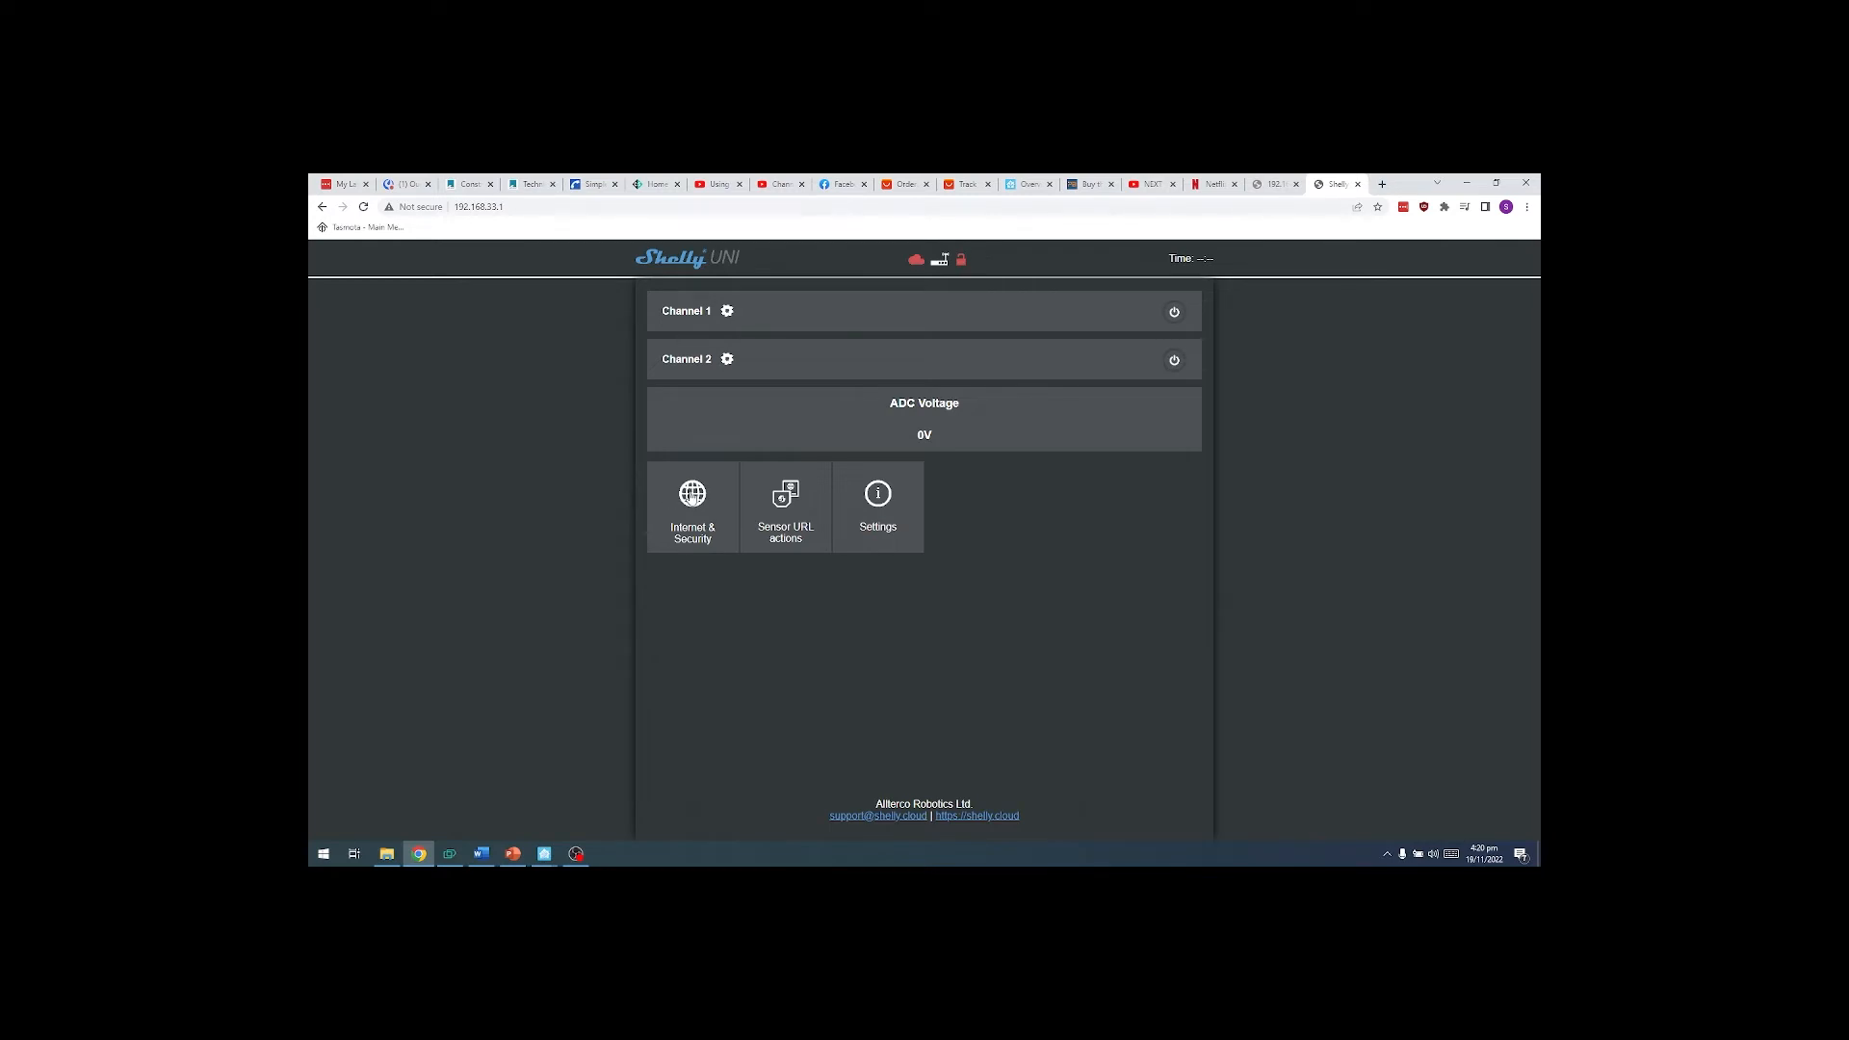
Step: Enable Wi-Fi client mode under Internet & Security for notion_one and save the credentials
click(692, 501)
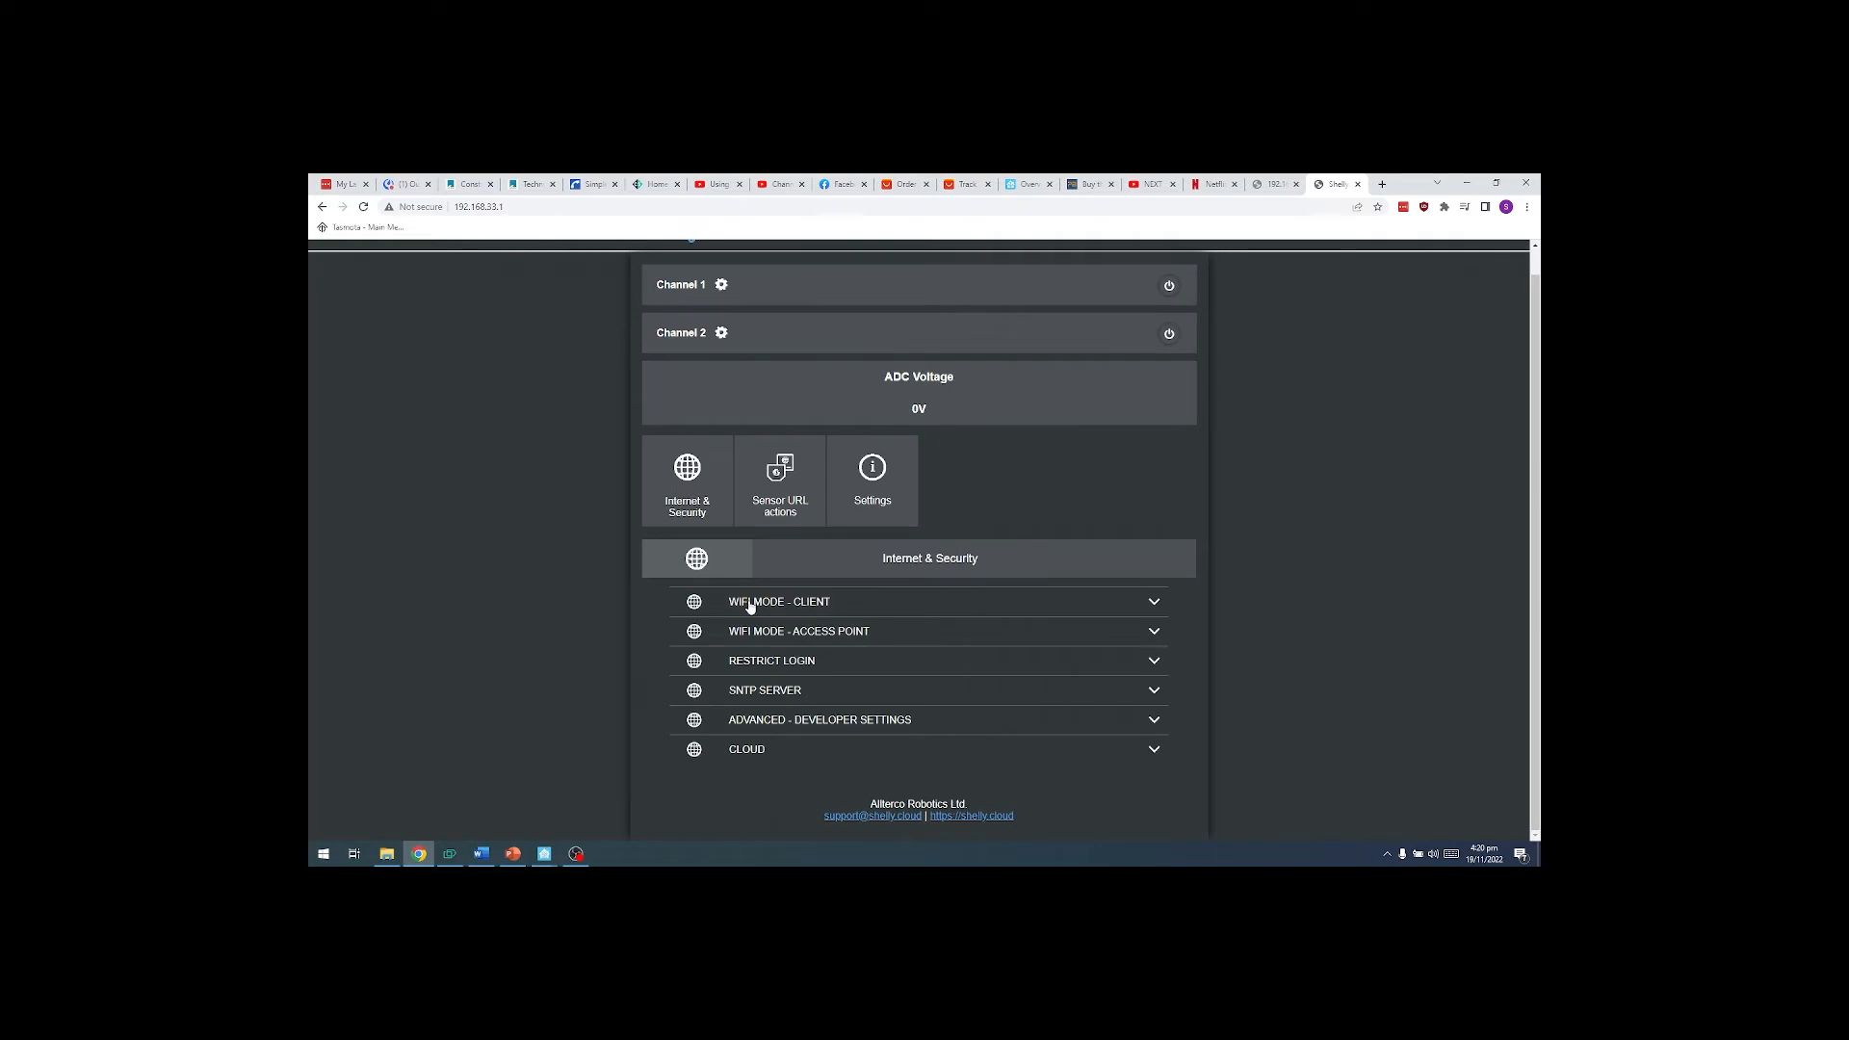
click(778, 601)
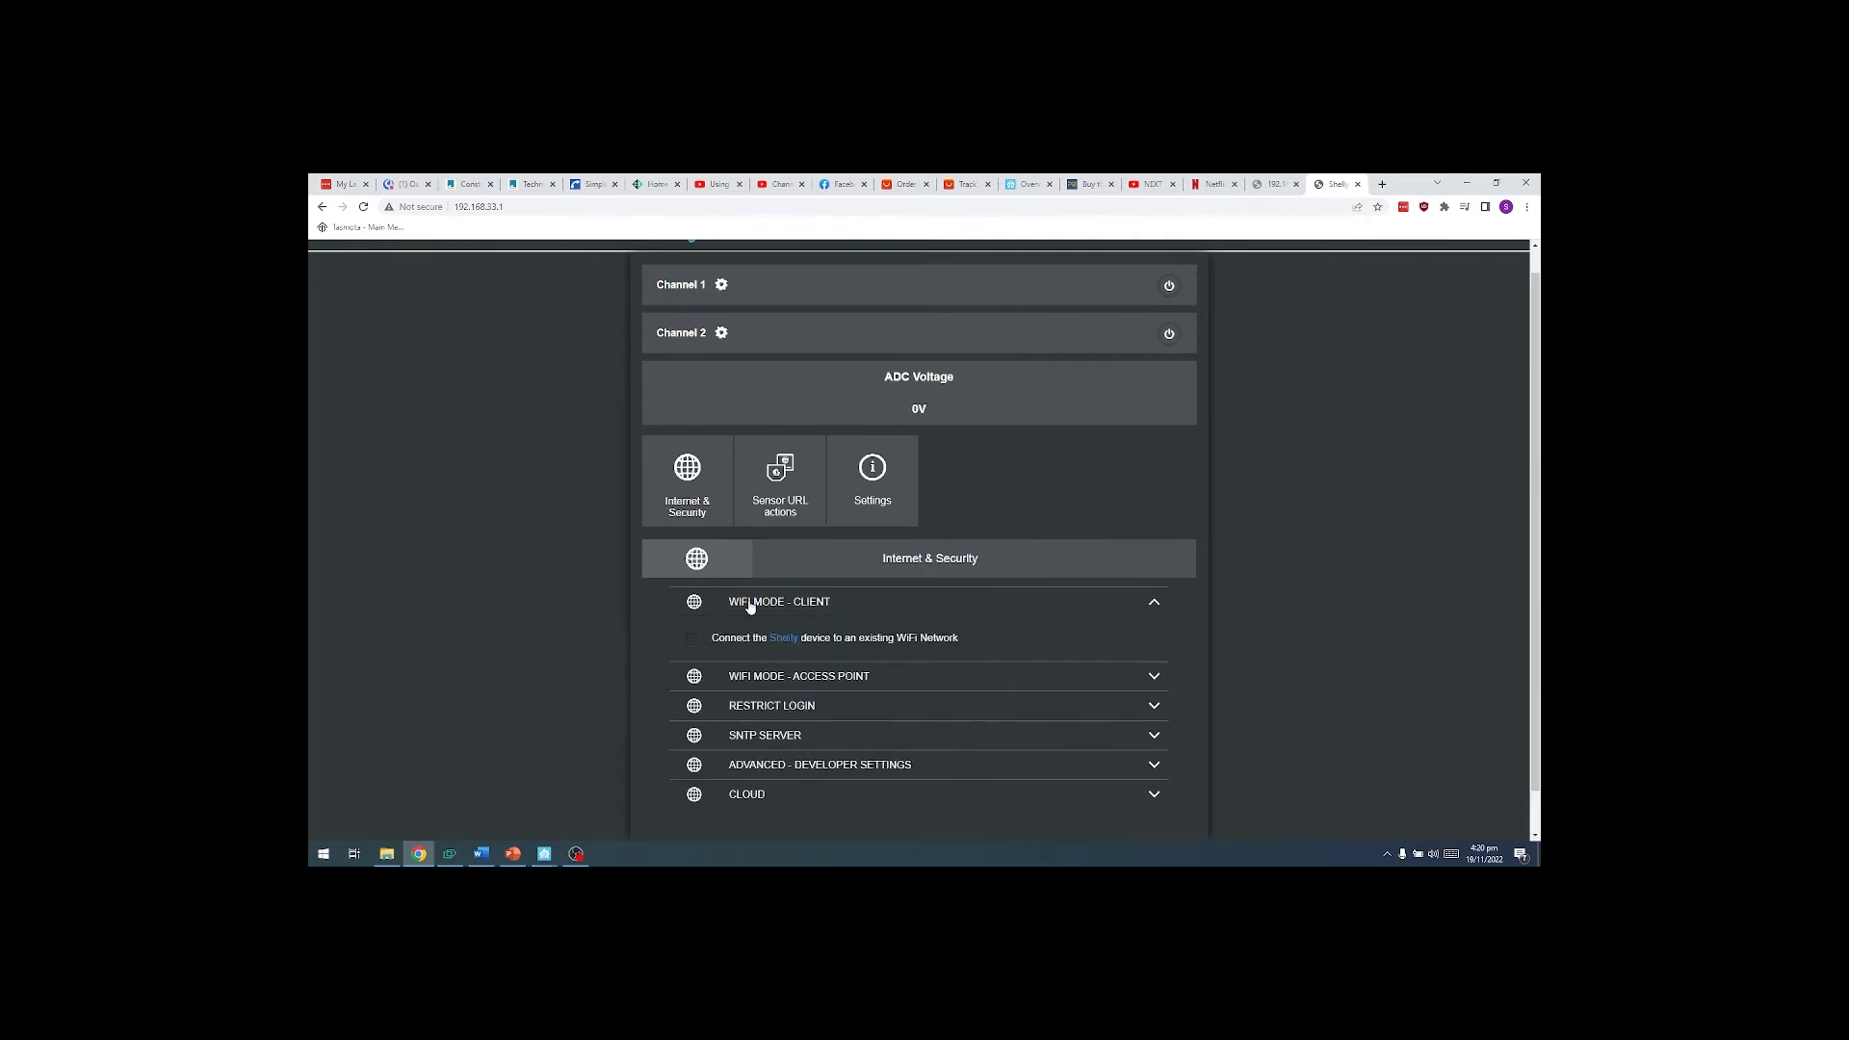
mouse_move(697, 639)
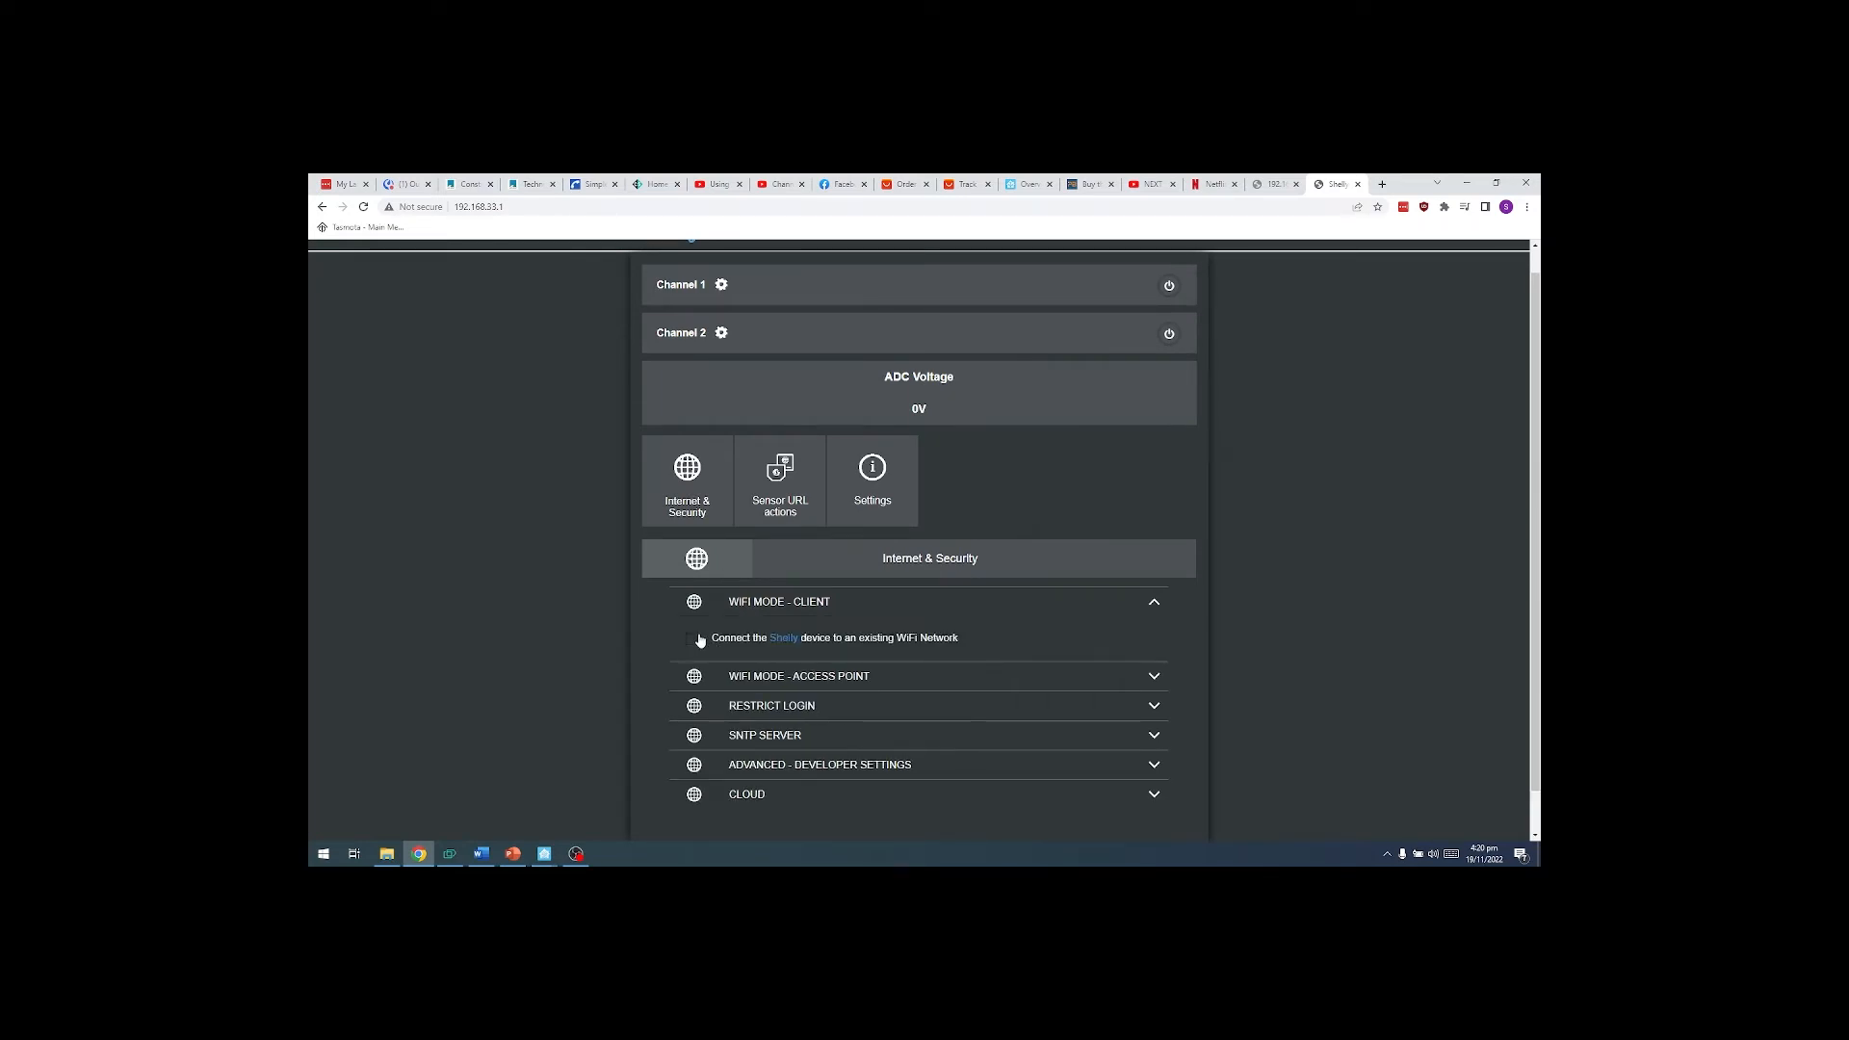
click(693, 637)
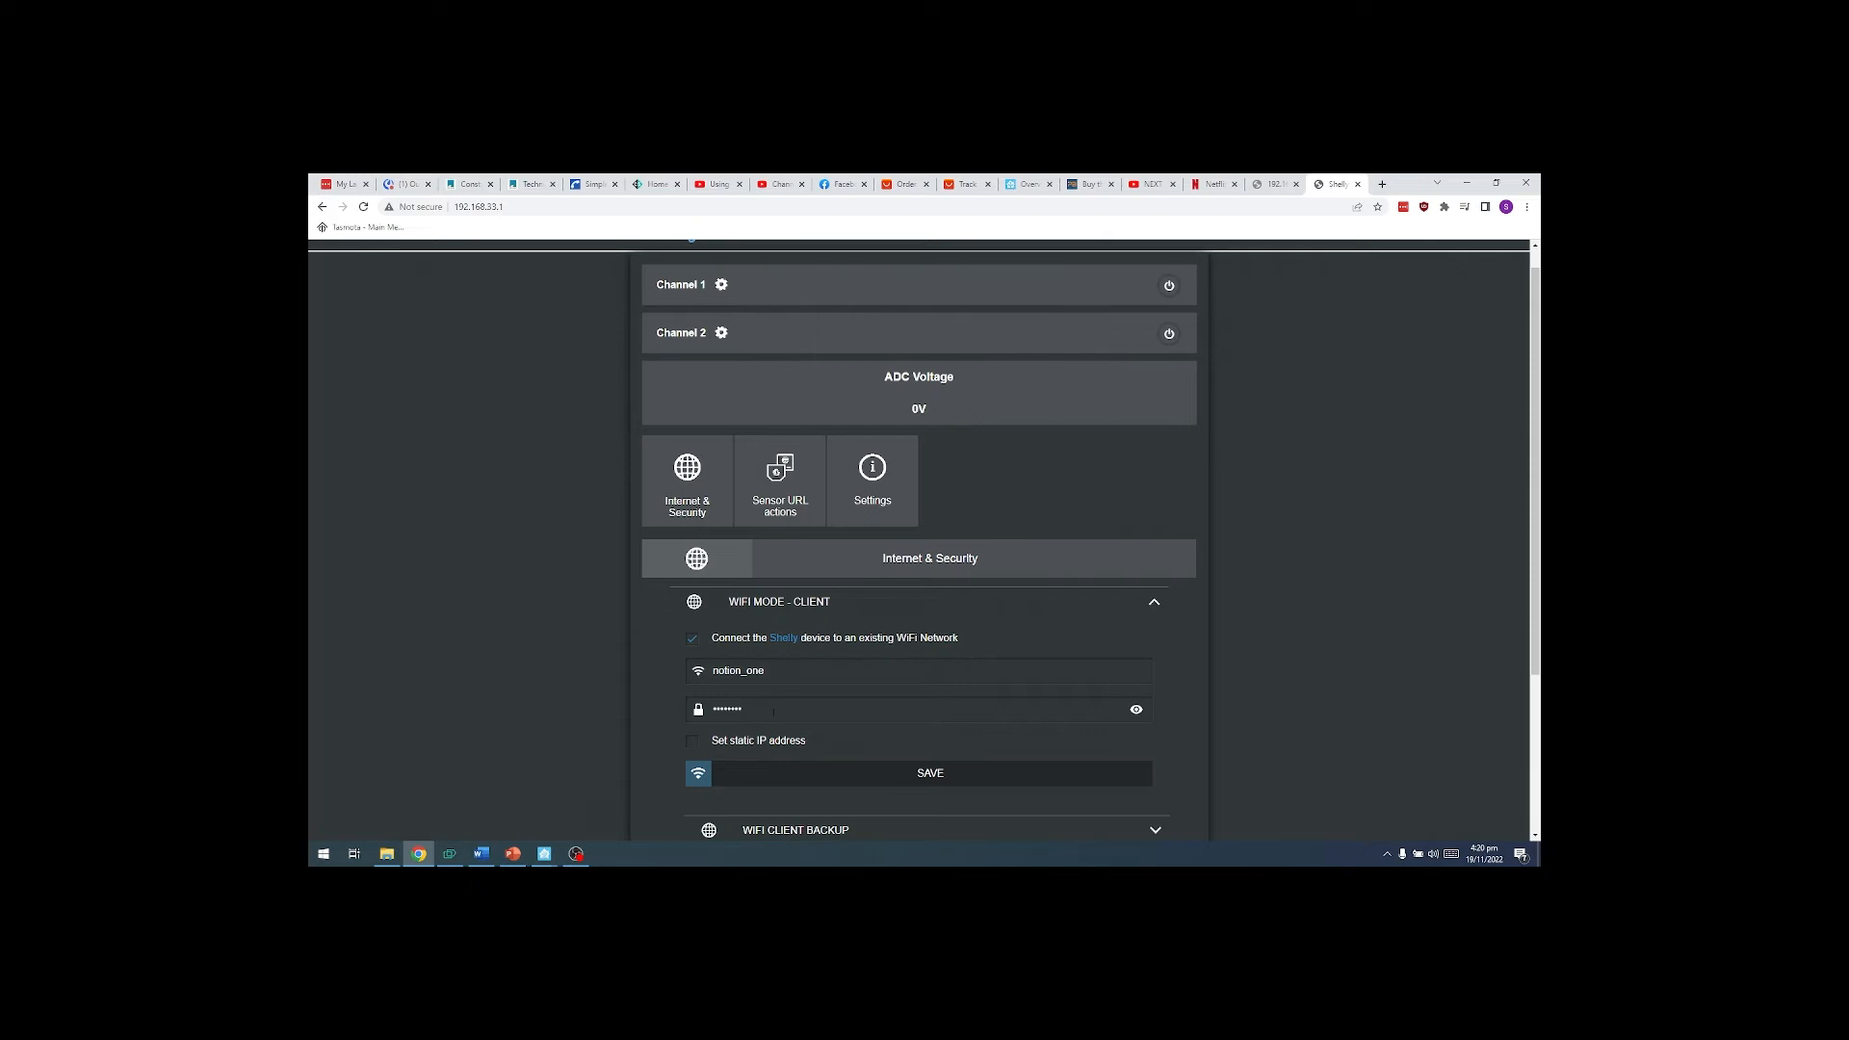
click(932, 774)
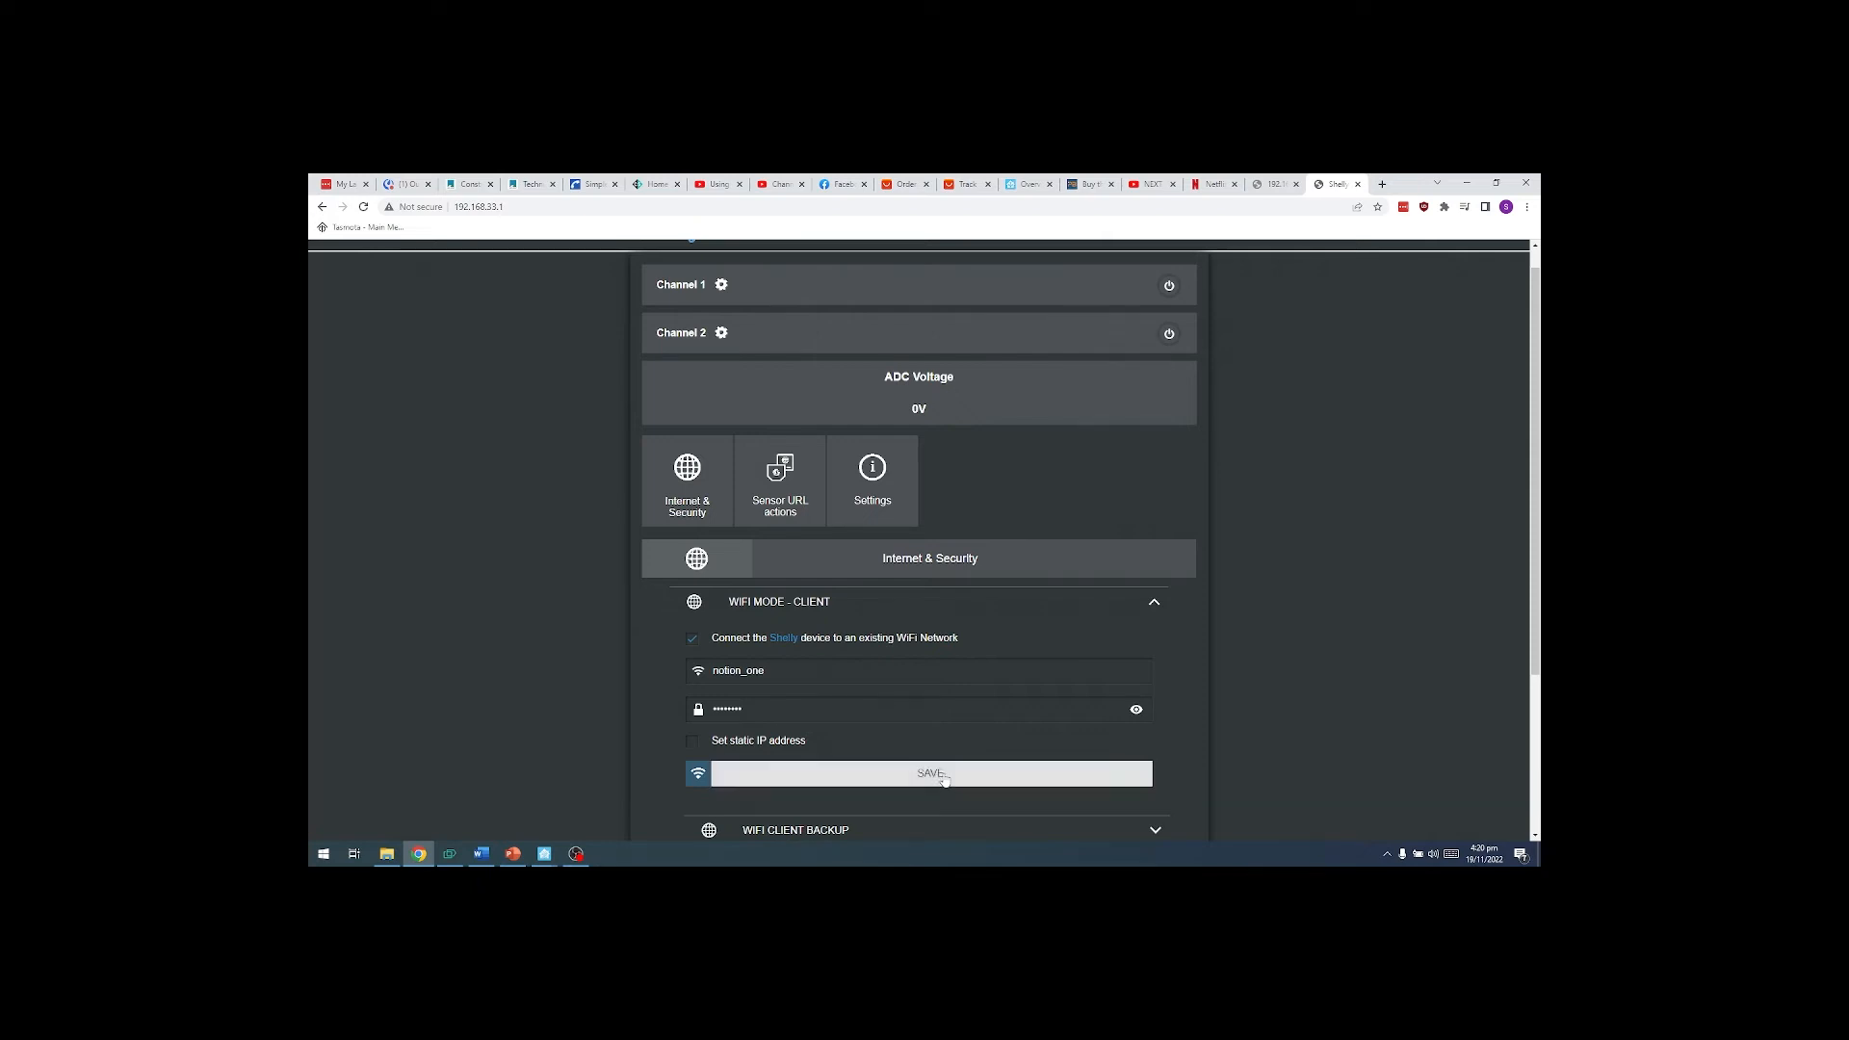
click(934, 774)
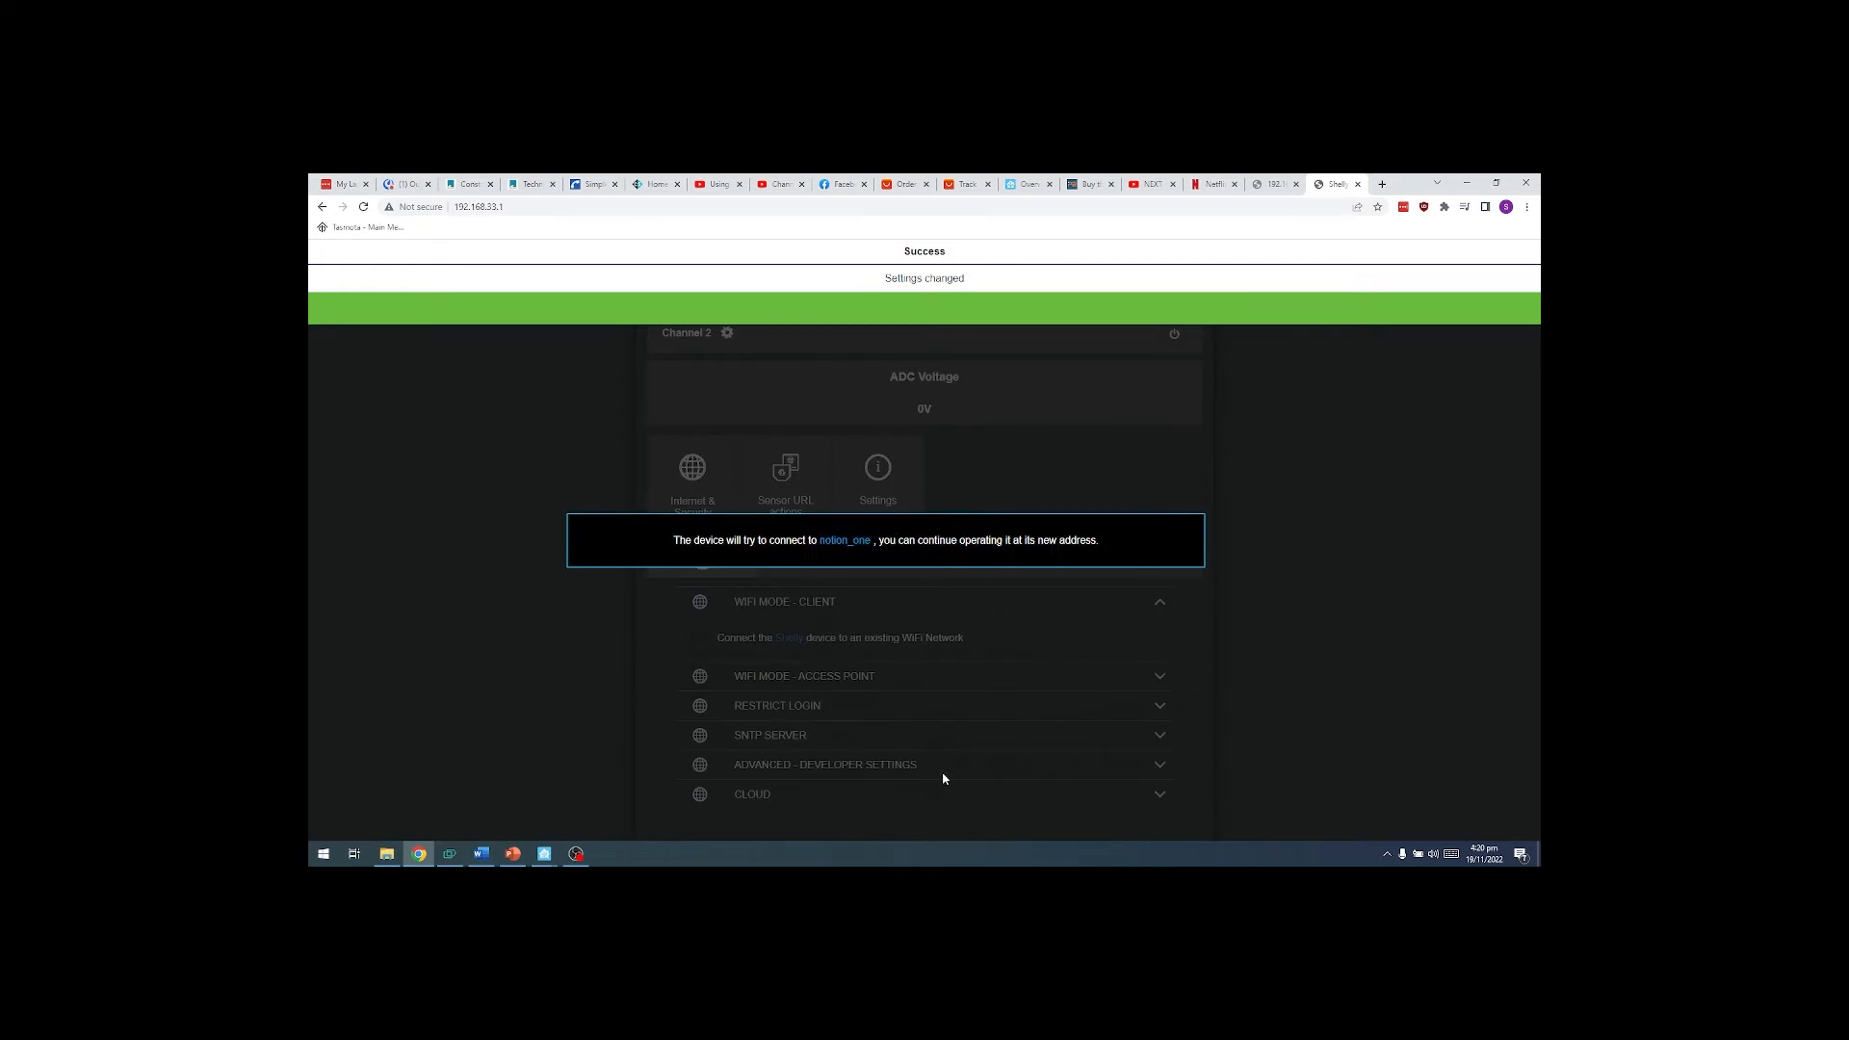